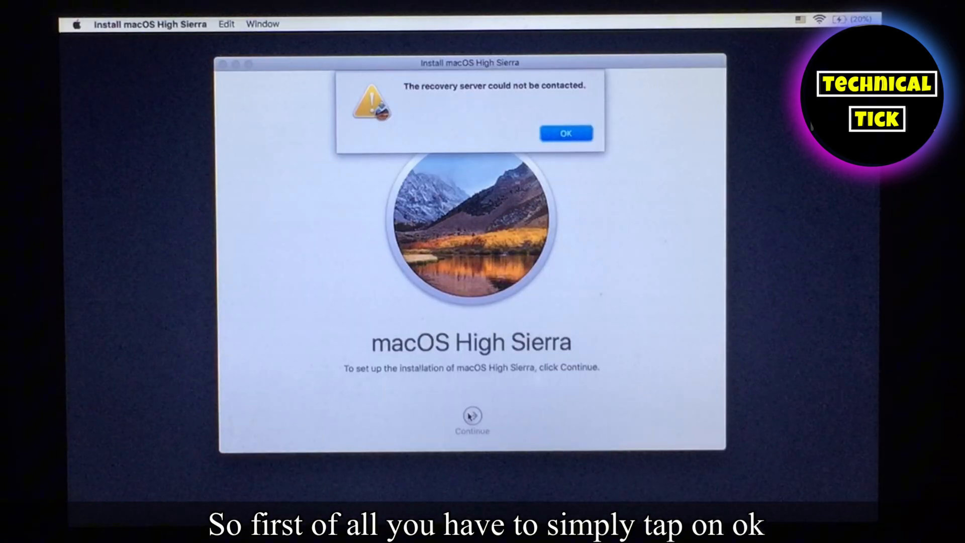
# Dismiss the recovery server error and view the Installer Log from the Window menu.
pyautogui.click(564, 132)
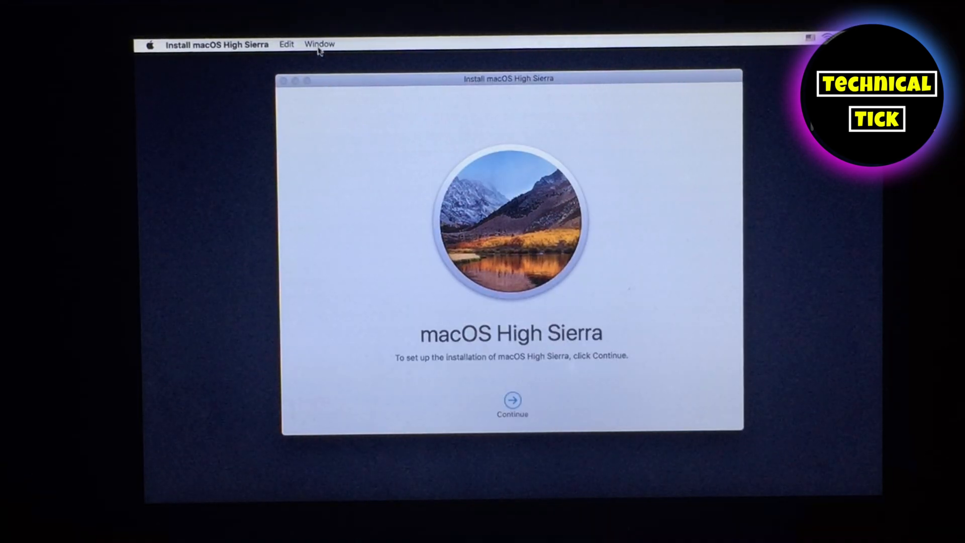
pyautogui.click(319, 43)
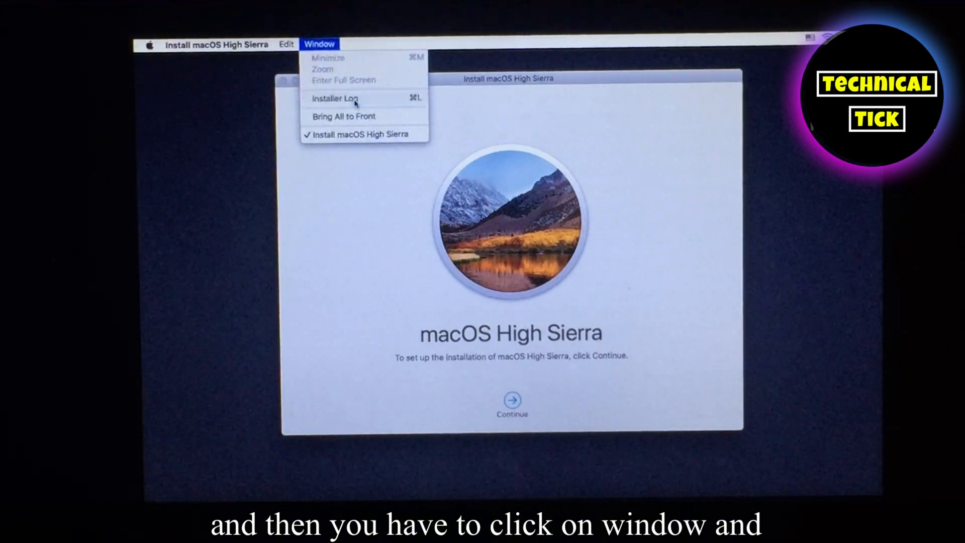
pyautogui.click(334, 99)
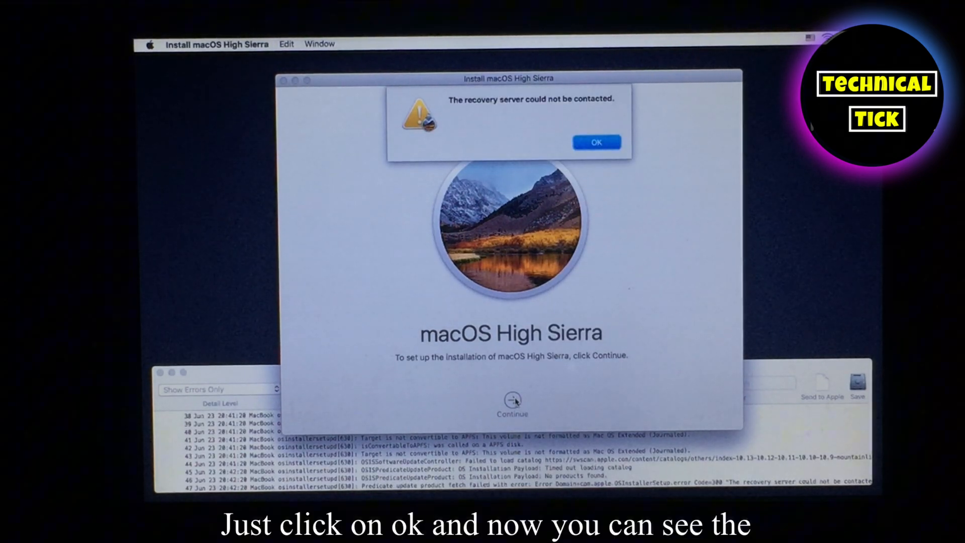
pyautogui.click(595, 141)
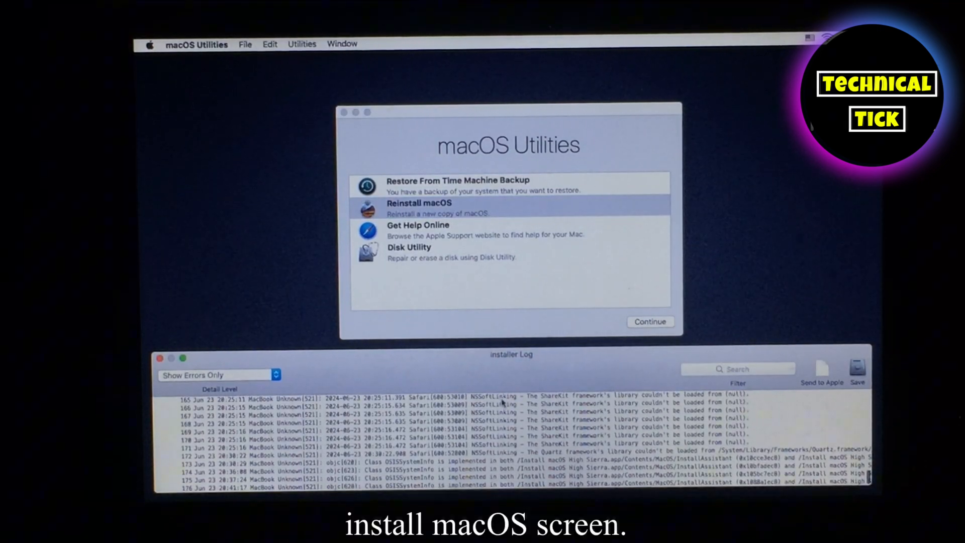
# Choose Reinstall macOS and continue back into the High Sierra installer.
pyautogui.click(418, 207)
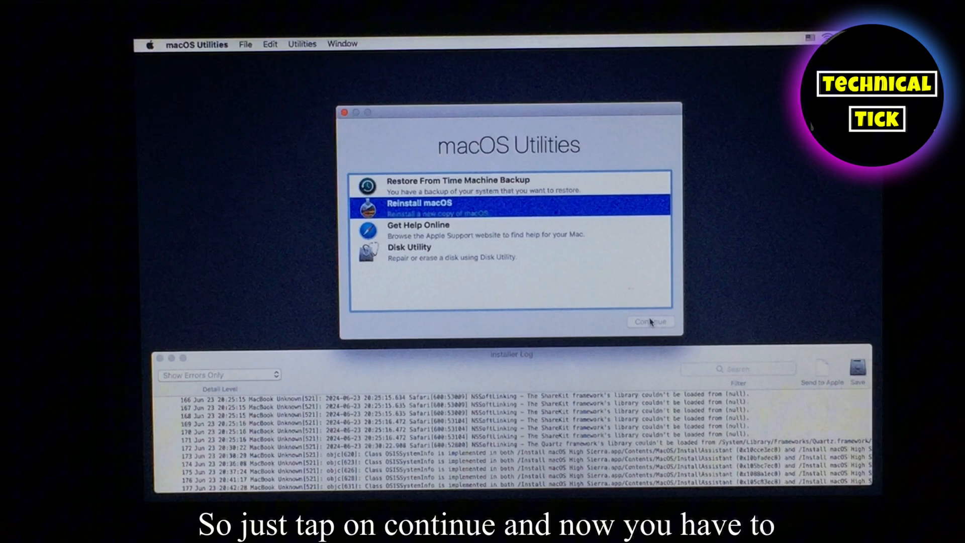
pyautogui.click(650, 322)
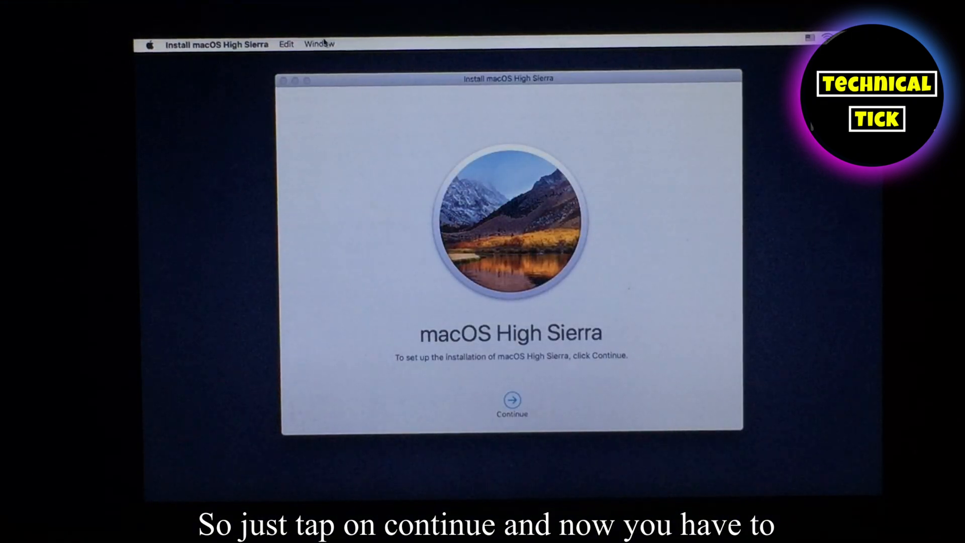
pyautogui.click(320, 43)
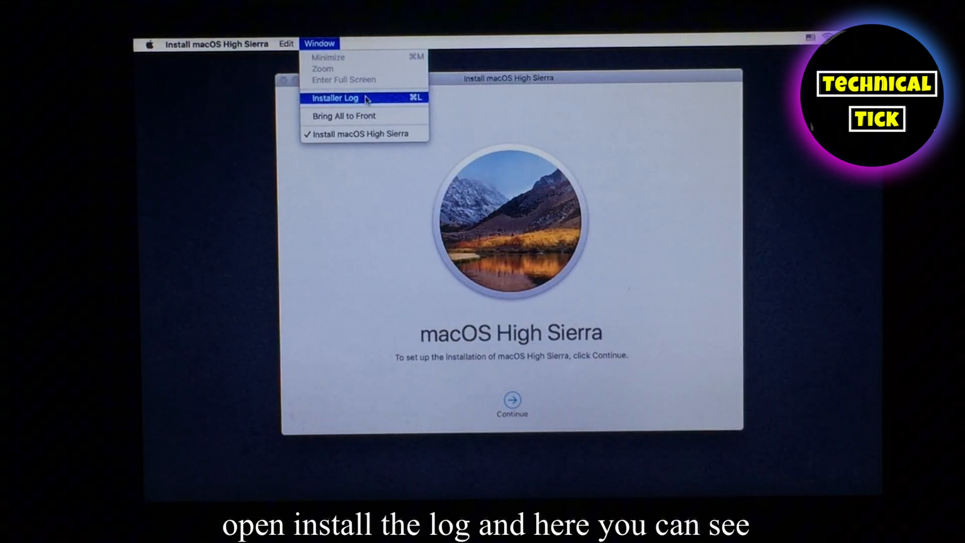
# Copy the 'Failed to load catalog' line from the Installer Log, then quit Install macOS.
pyautogui.click(335, 98)
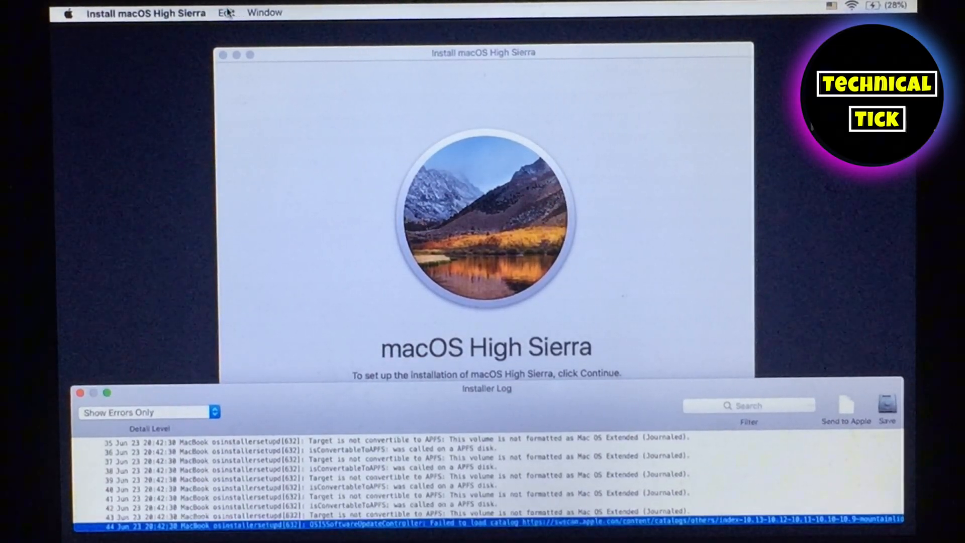
pyautogui.click(227, 12)
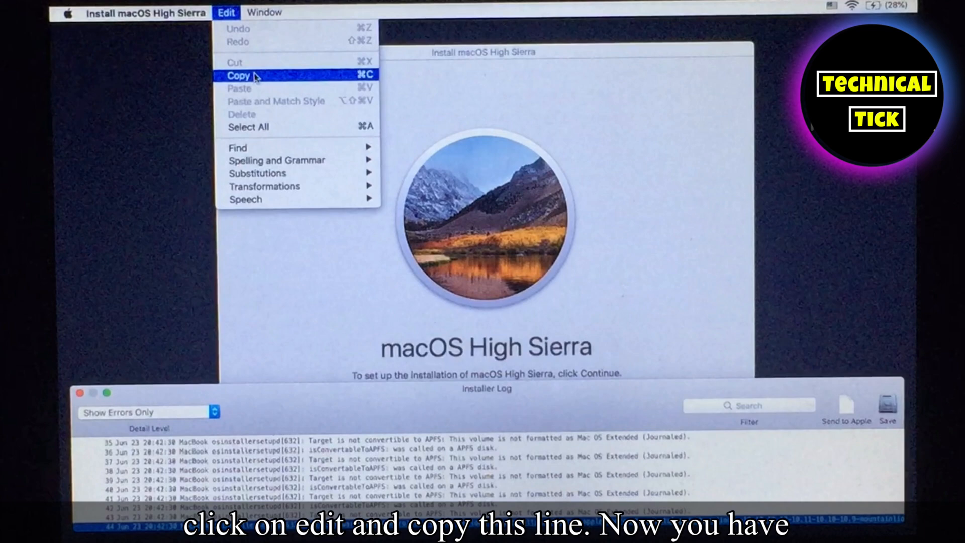
pyautogui.click(239, 76)
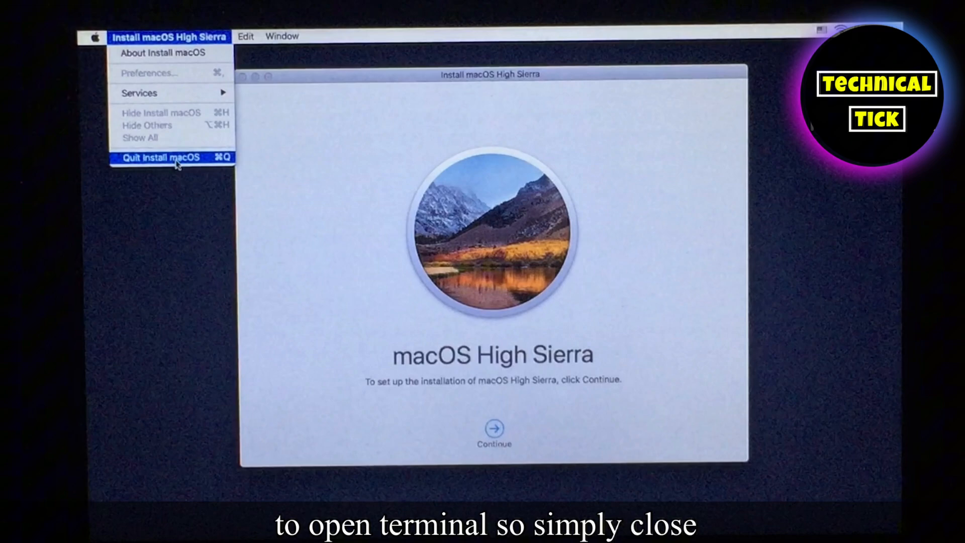
pyautogui.click(281, 36)
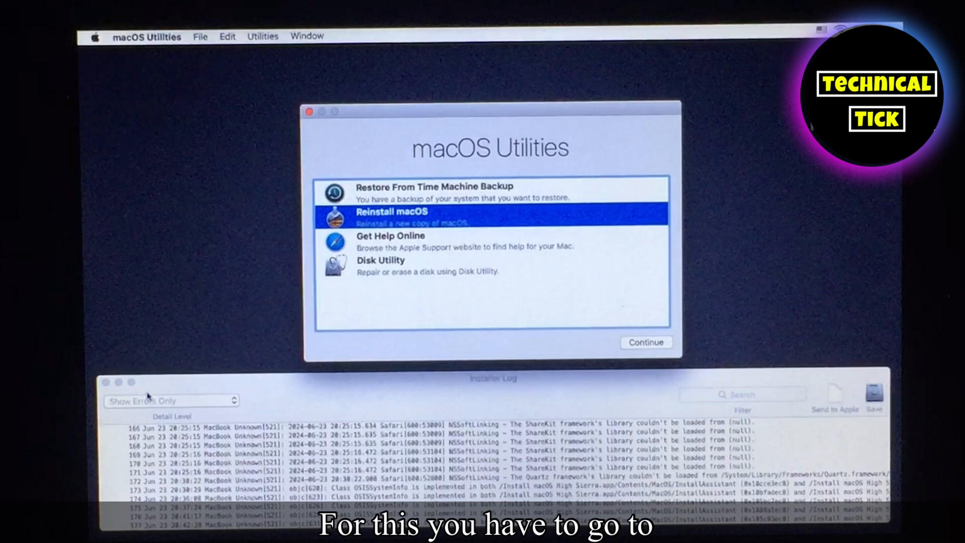
# Launch Terminal from Utilities and paste the copied failed-catalog line at the prompt.
pyautogui.click(262, 36)
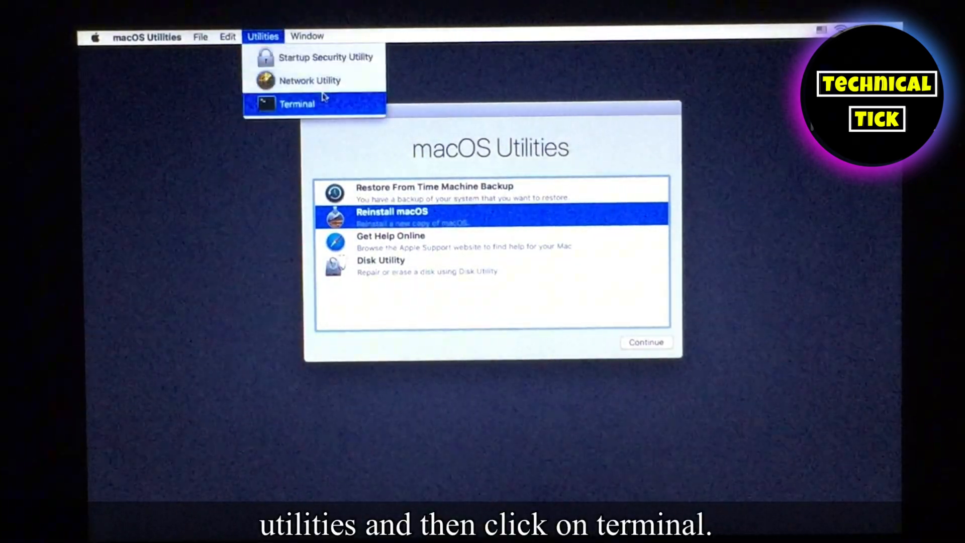
pyautogui.click(297, 104)
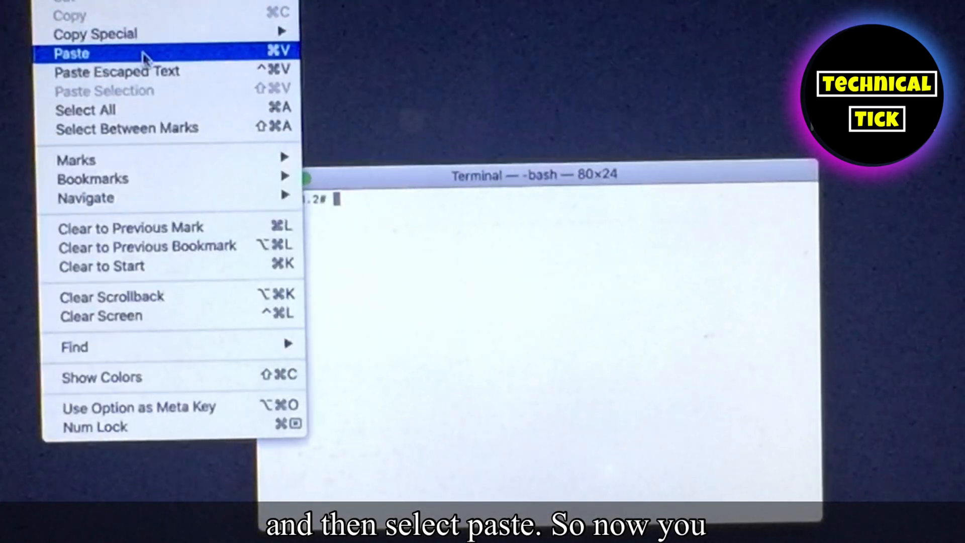
pyautogui.click(70, 53)
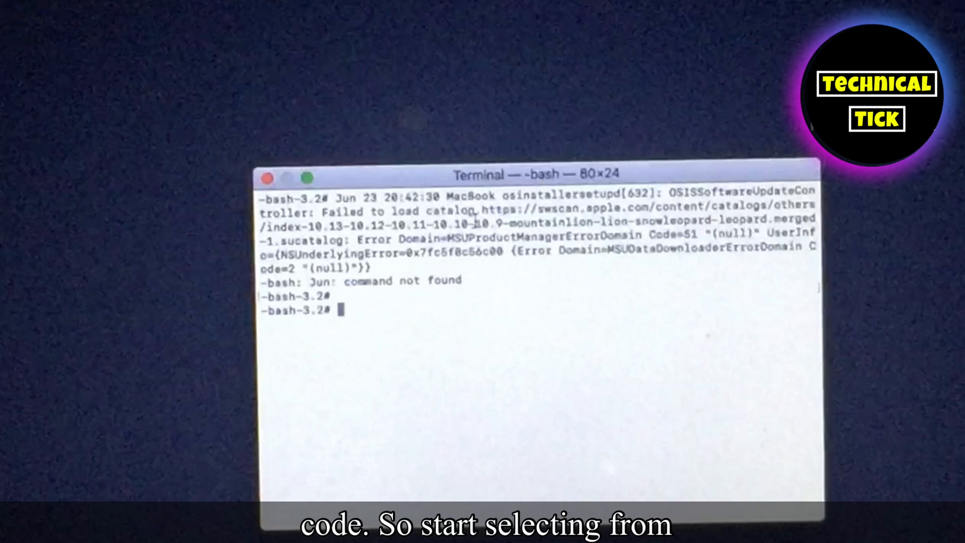
# Paste the catalog URL alone at the prompt, change https to http, and select the http link.
pyautogui.moveTo(484, 208); pyautogui.dragTo(533, 208)
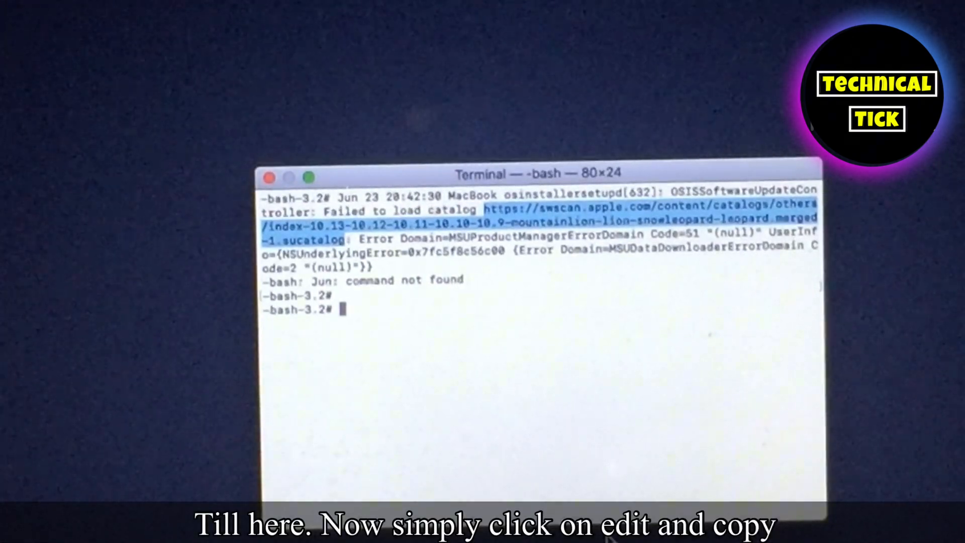
pyautogui.click(164, 17)
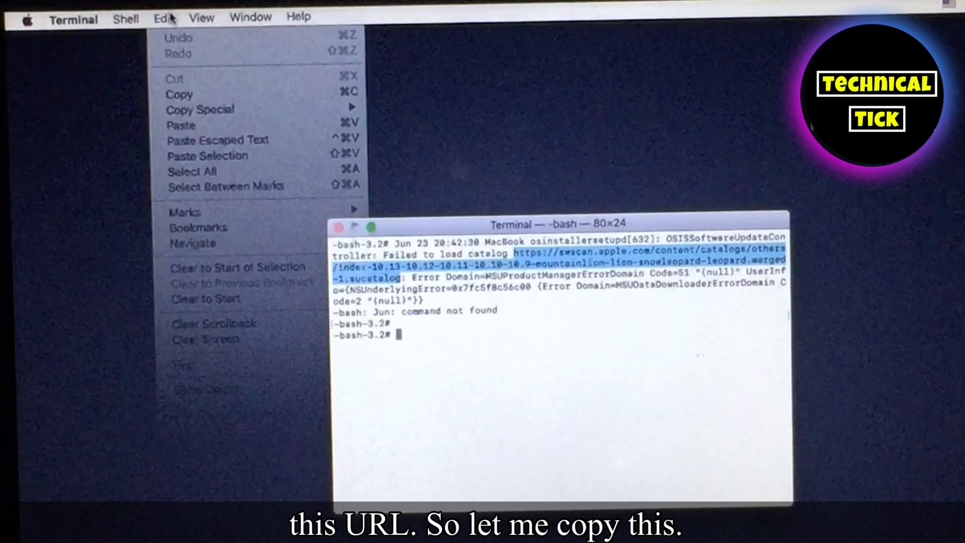
pyautogui.click(179, 94)
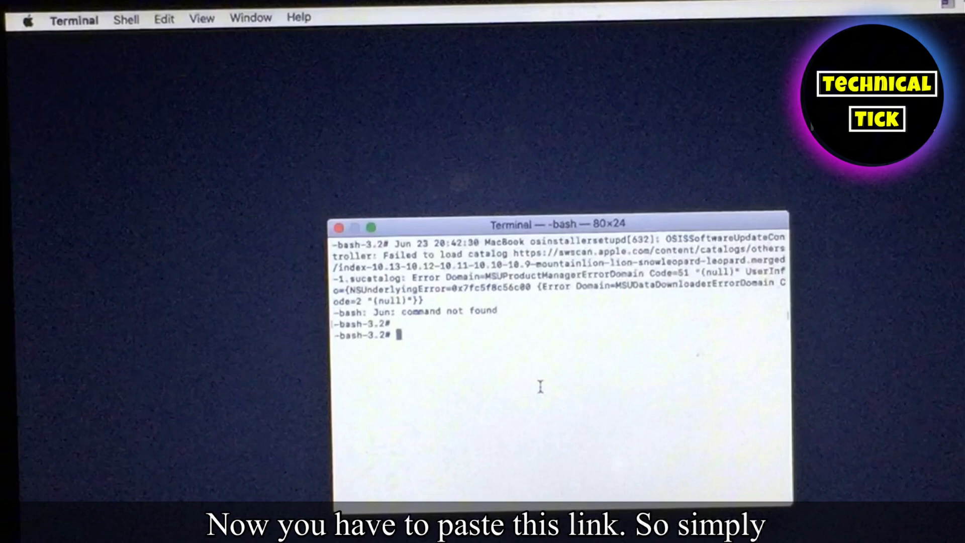
pyautogui.click(163, 17)
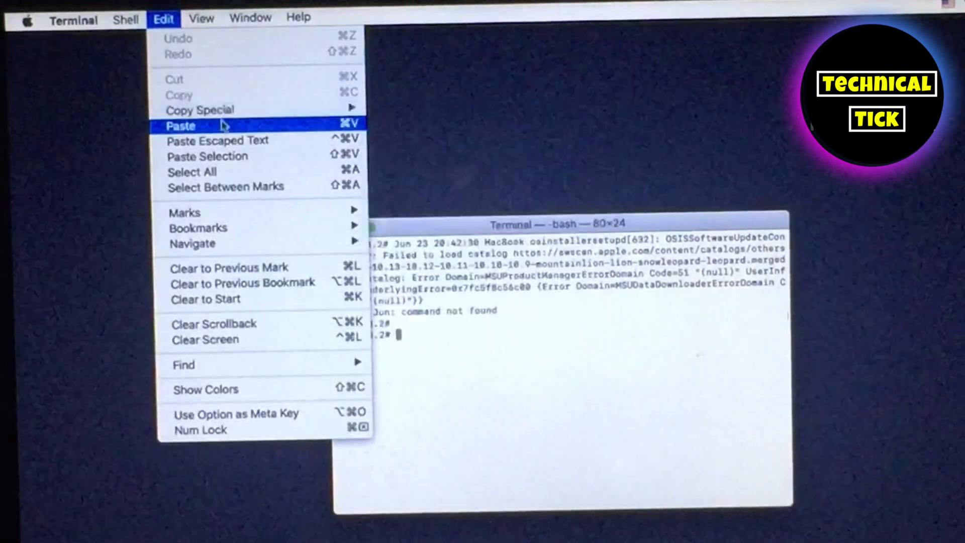
pyautogui.click(180, 126)
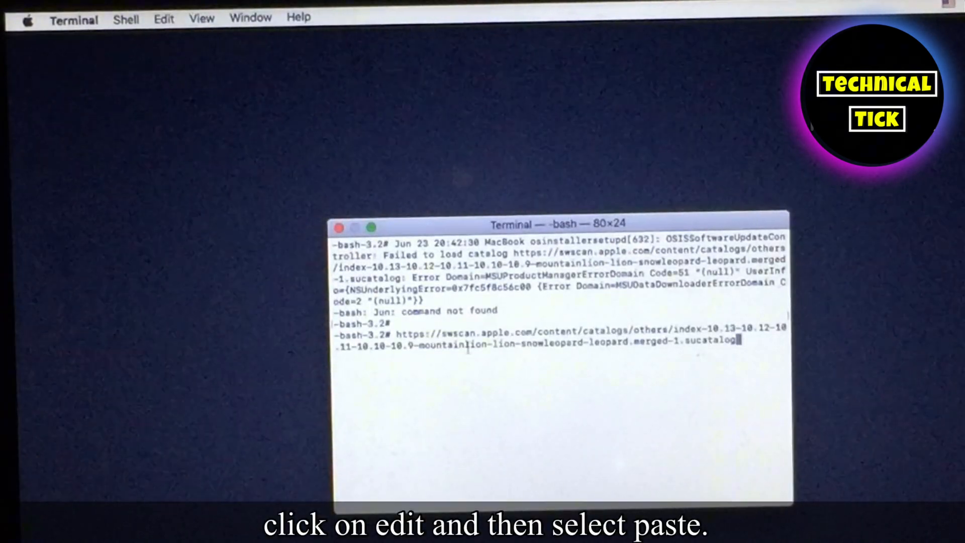
pyautogui.press('Backspace')
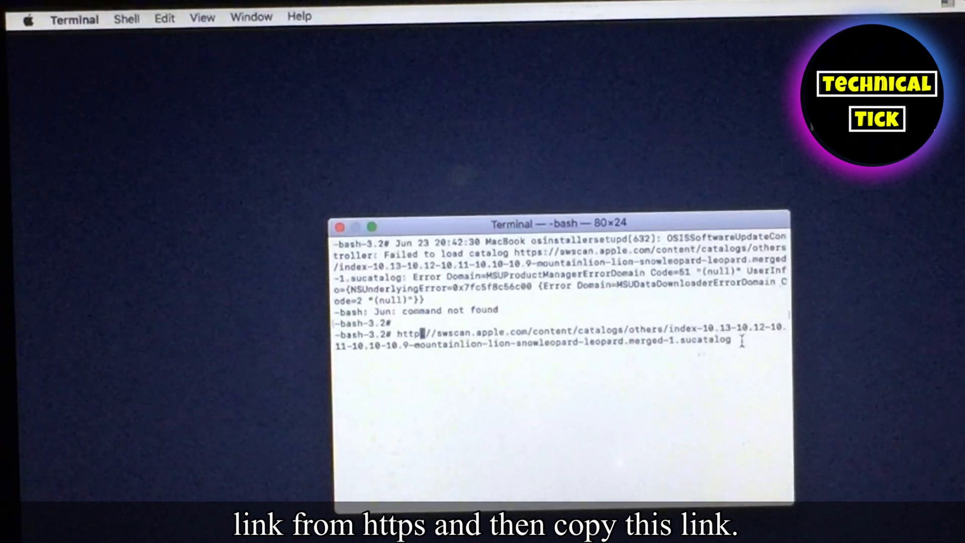
pyautogui.moveTo(399, 334); pyautogui.dragTo(729, 346)
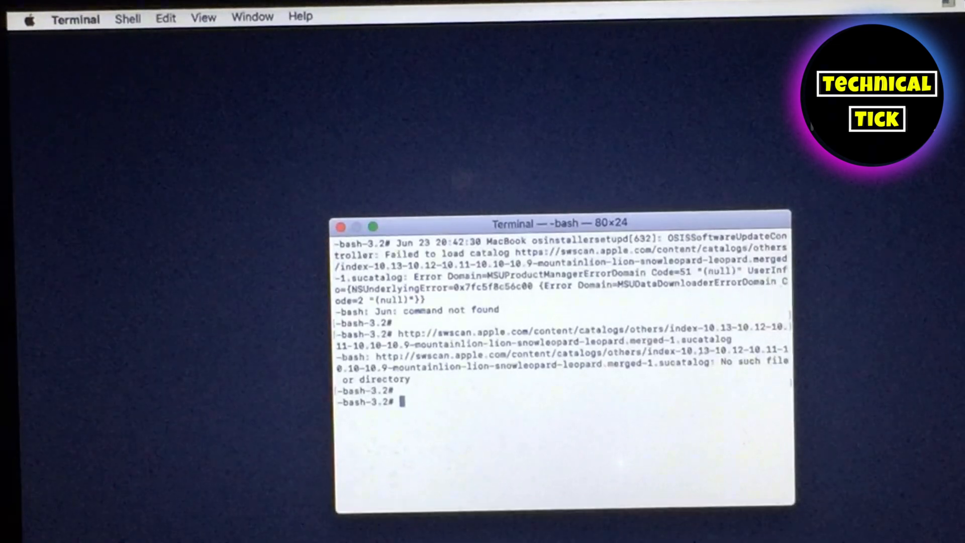
# Run nvram IASUCatalogURL="<http catalog link>" with the pasted link, then exit Terminal.
pyautogui.write('nvr')
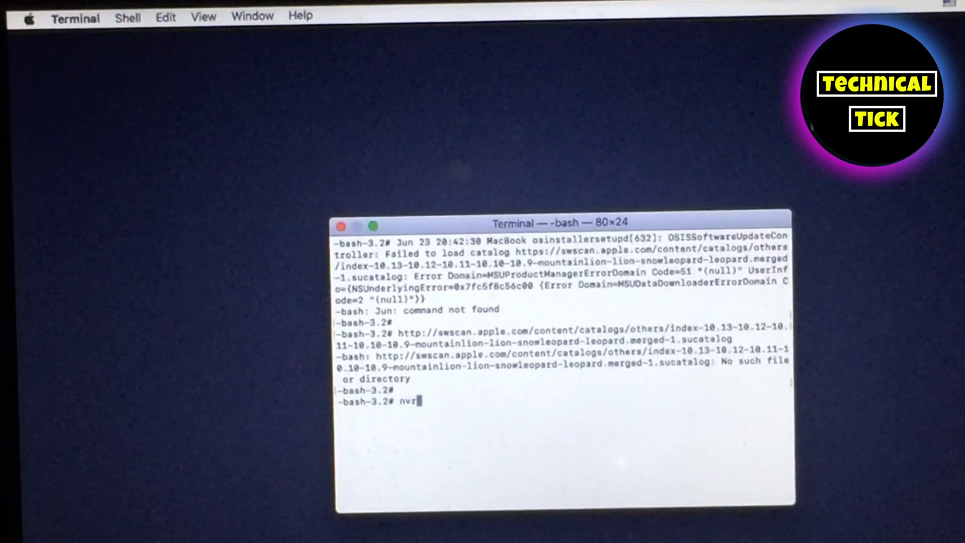
pyautogui.write('am')
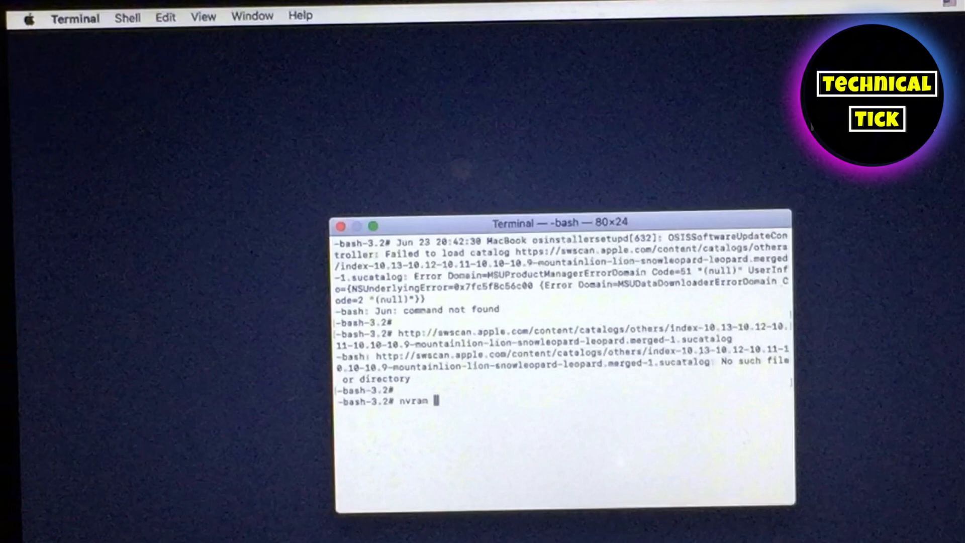
pyautogui.write('IAS')
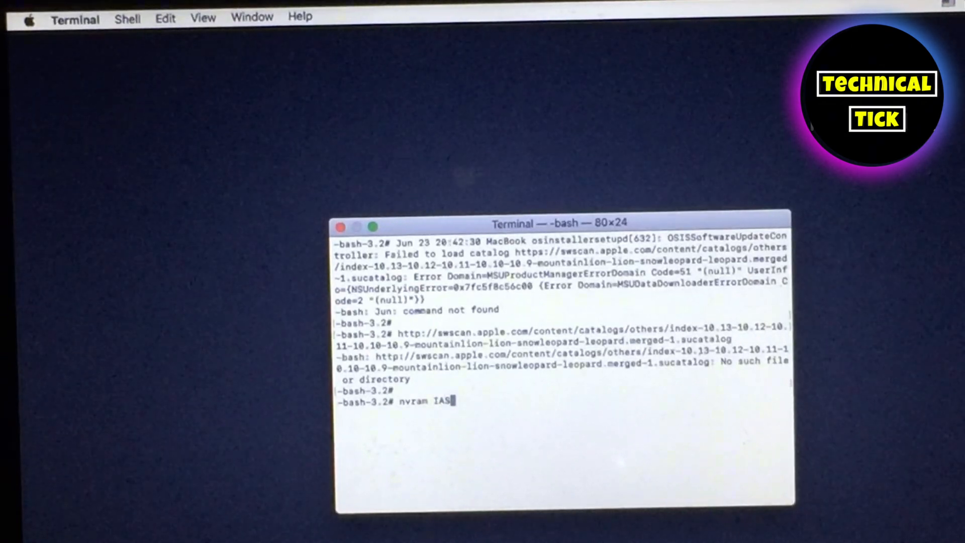
pyautogui.write('UCata')
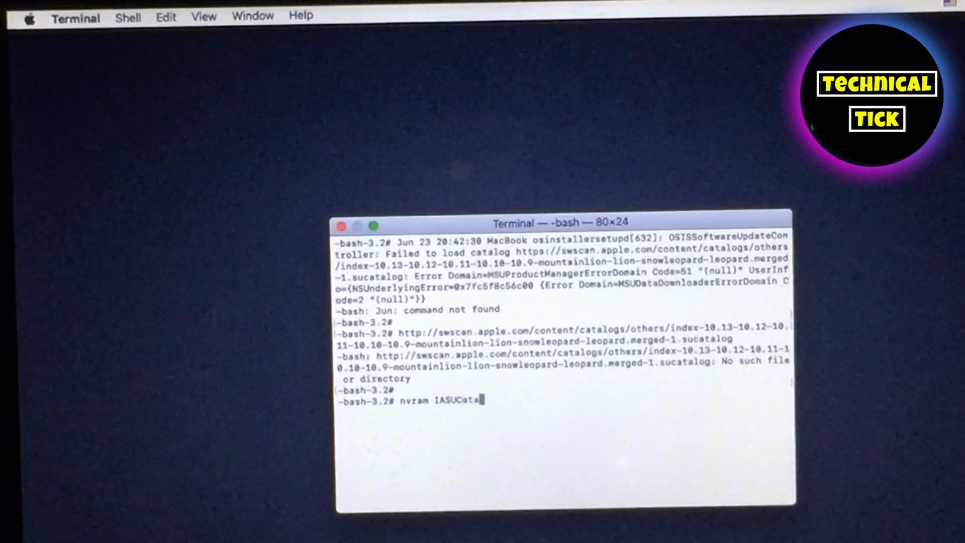
pyautogui.write('log')
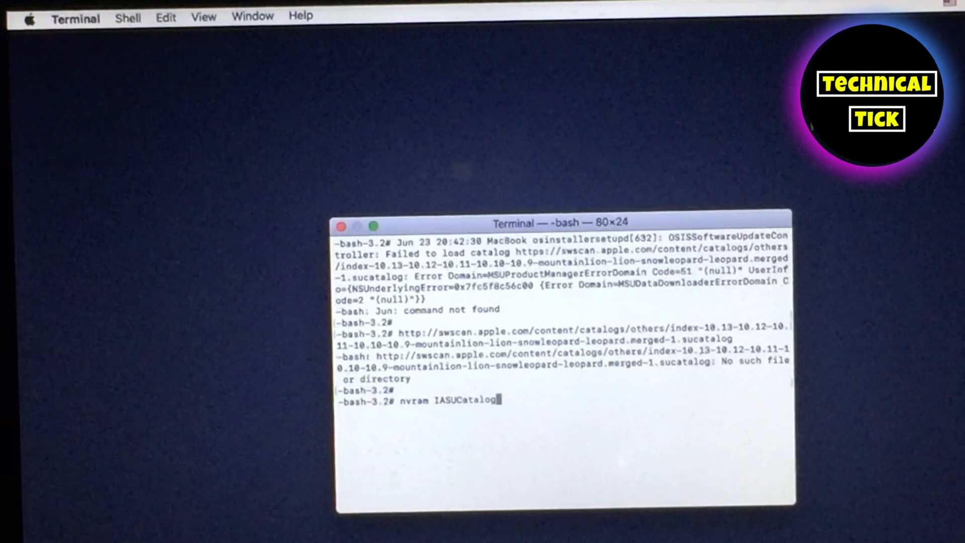
pyautogui.click(229, 21)
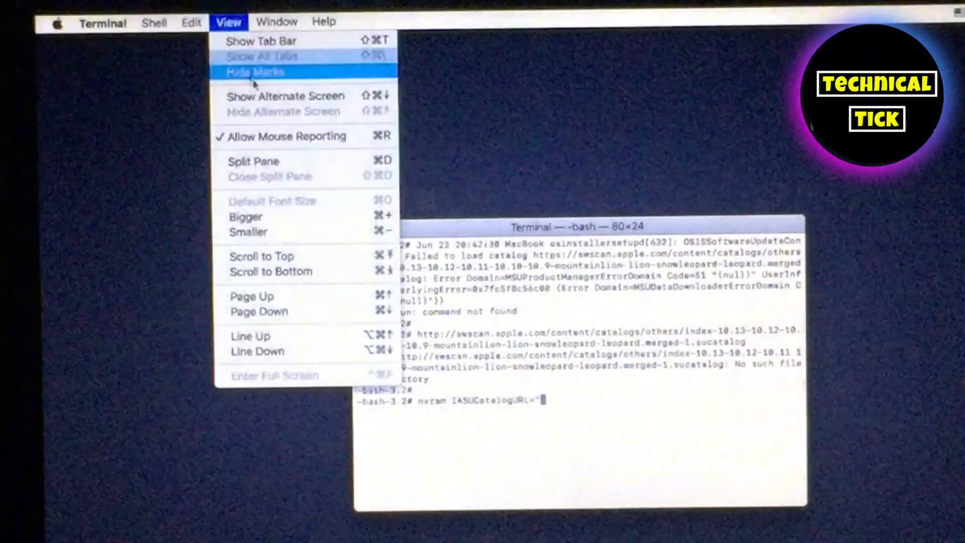
pyautogui.click(191, 21)
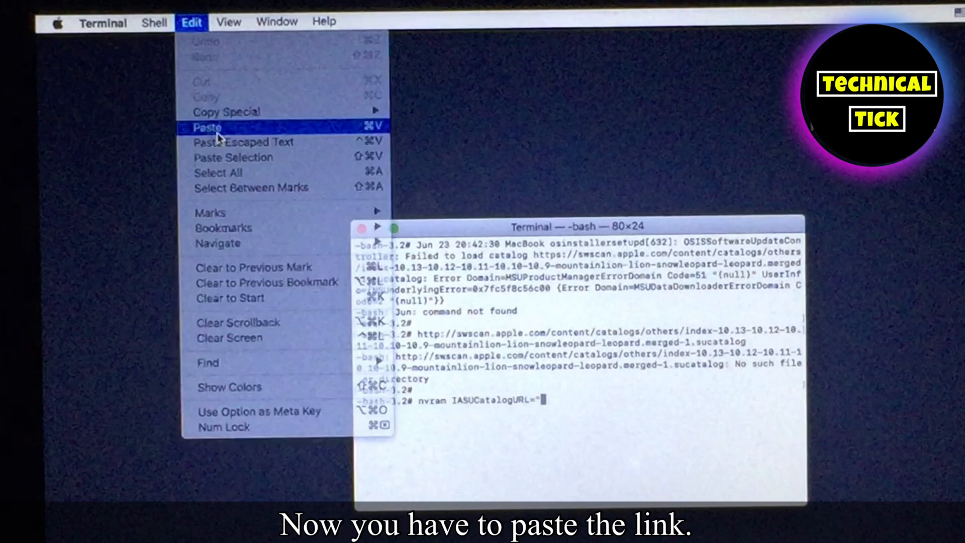
pyautogui.click(207, 128)
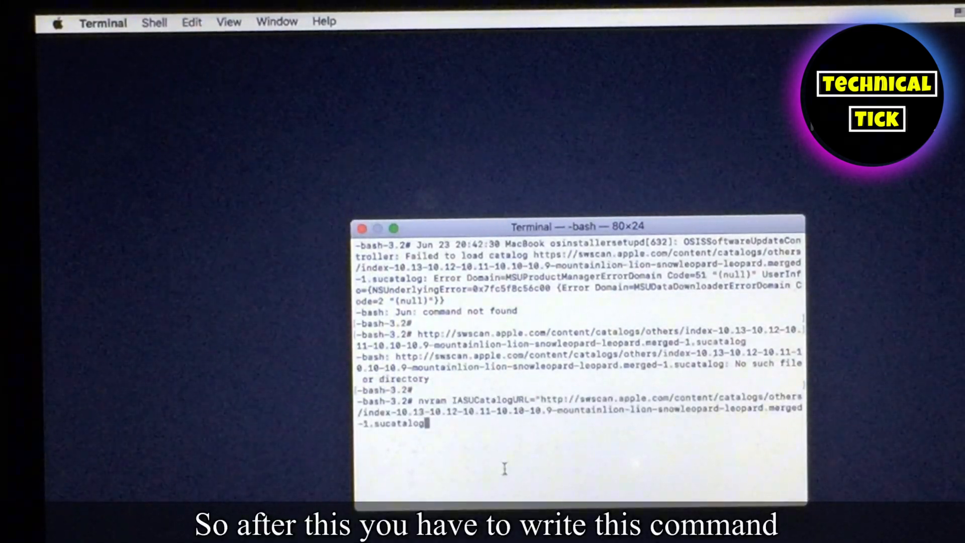
pyautogui.write('"')
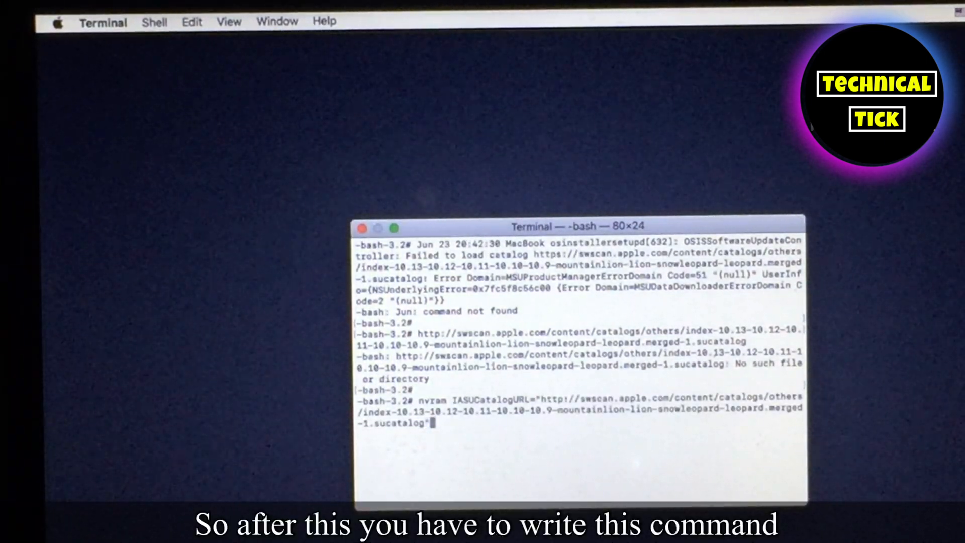
pyautogui.press('enter')
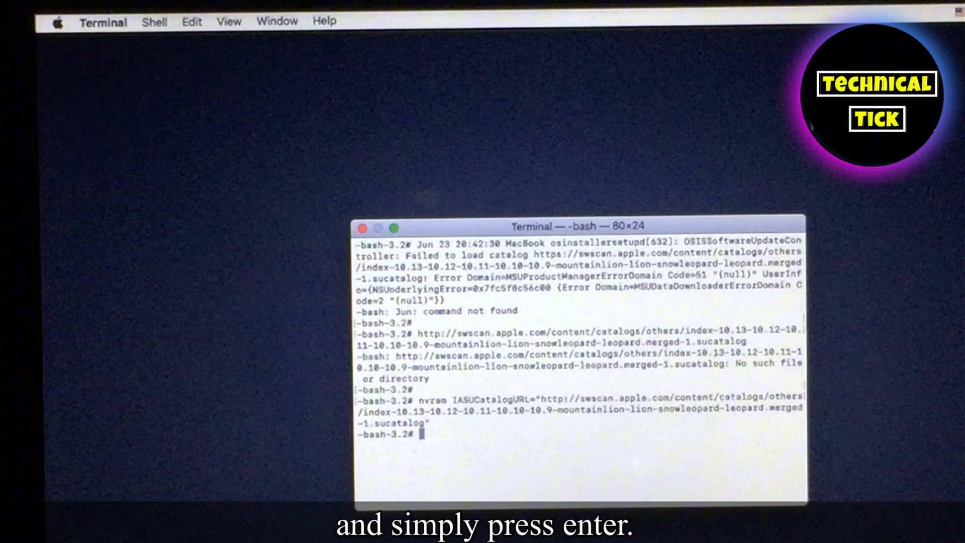
pyautogui.write('exit')
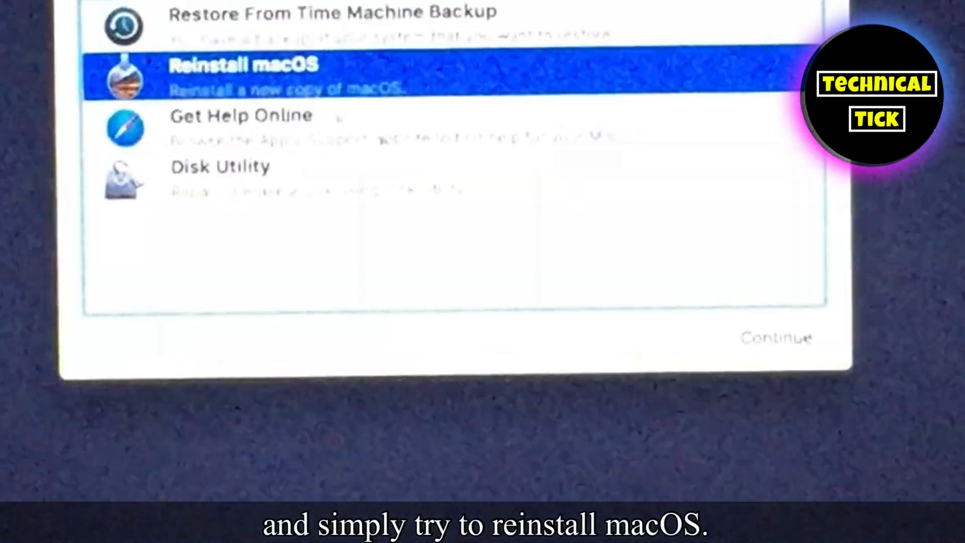
# Choose Reinstall macOS so the High Sierra installer welcome screen reopens.
pyautogui.click(775, 336)
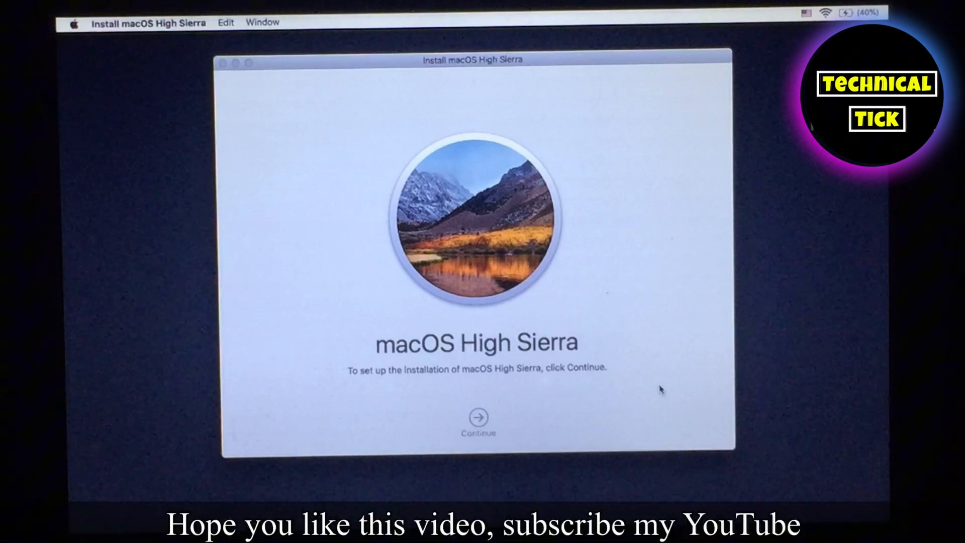
# Agree to the license and start installing High Sierra onto the MacOS disk.
pyautogui.click(478, 417)
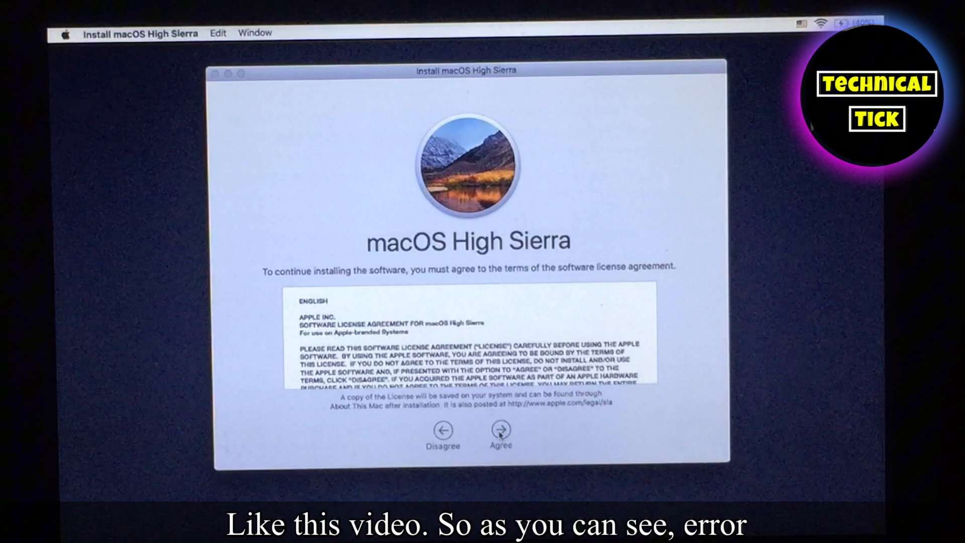
pyautogui.click(500, 431)
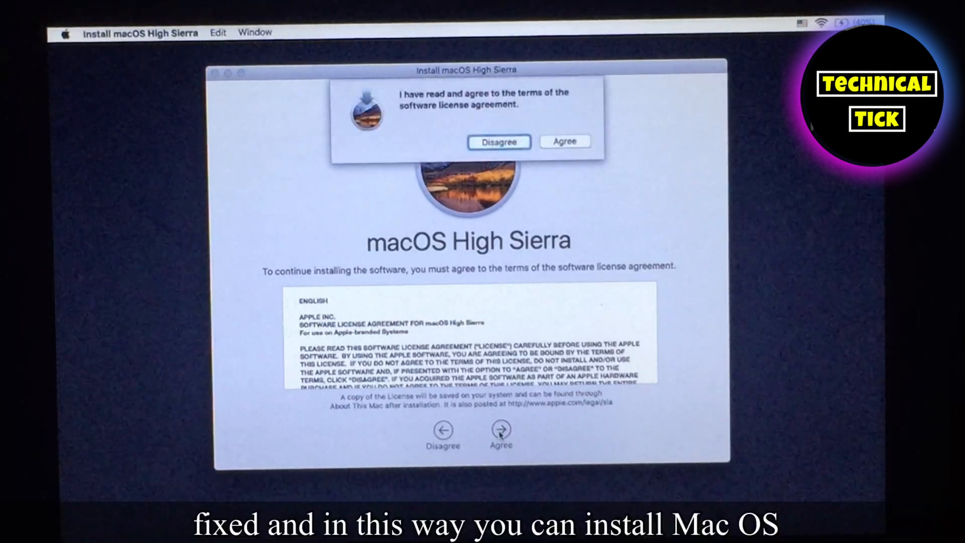
pyautogui.click(564, 141)
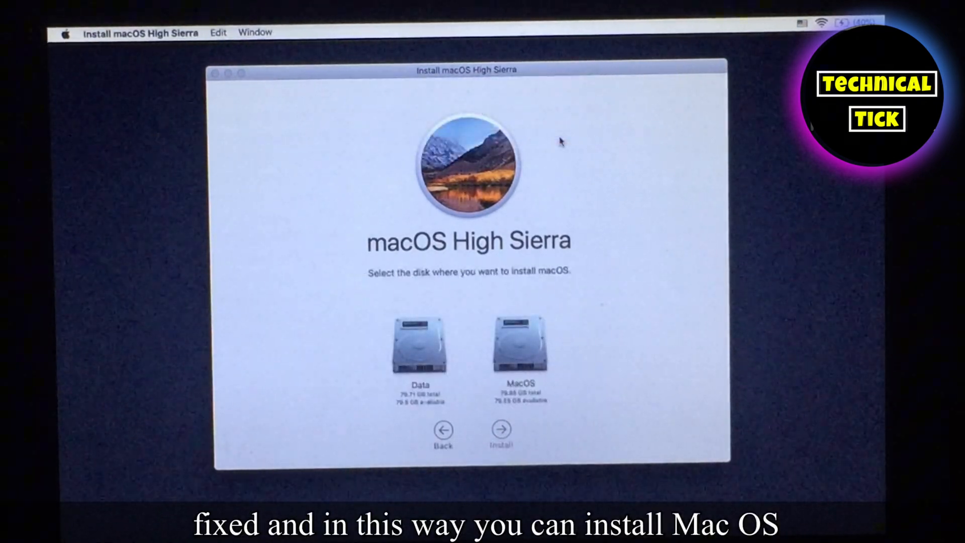
pyautogui.click(519, 345)
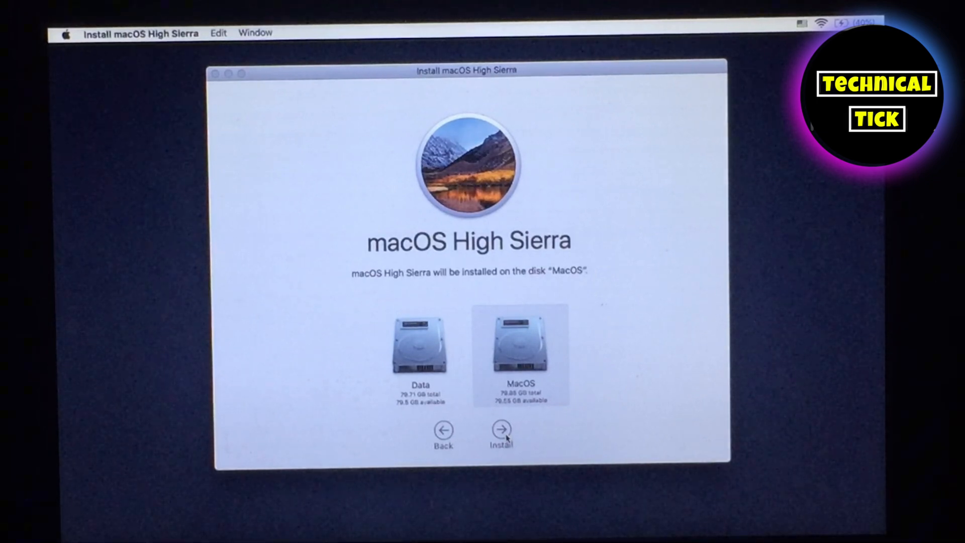
pyautogui.click(500, 429)
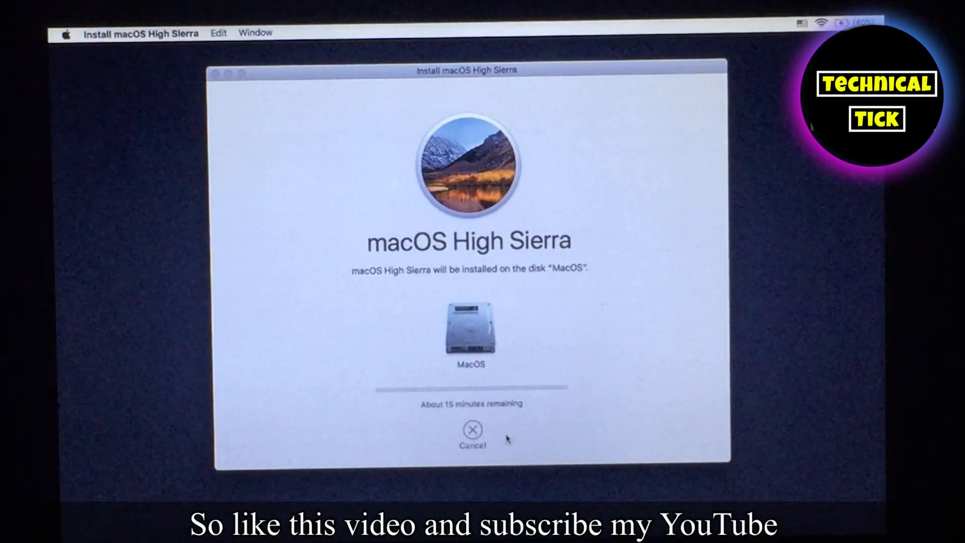